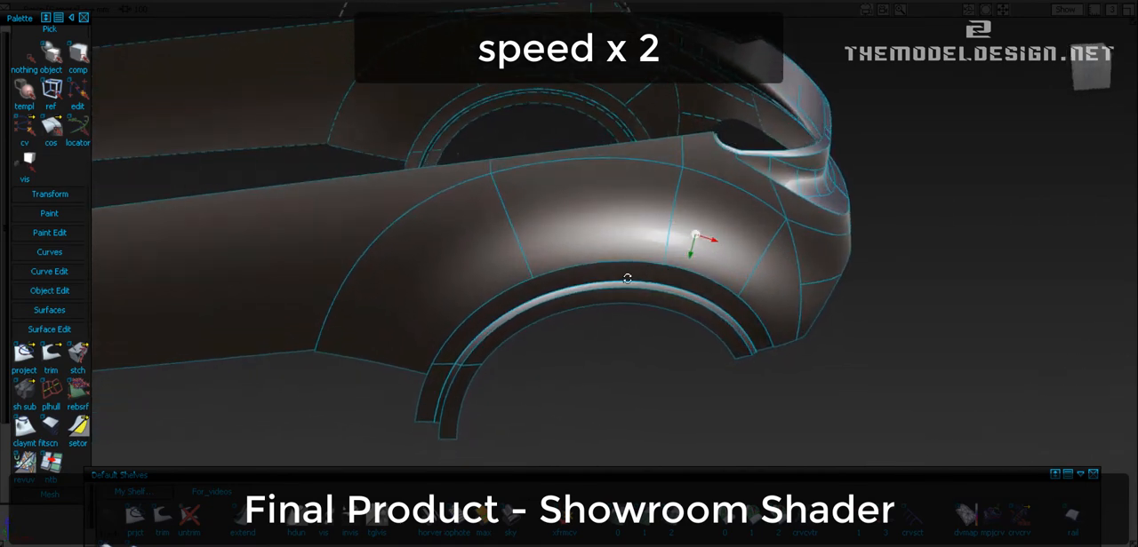
Orbit around the rear corner to view the arched guide curve over the scan.
drag(627, 278, 436, 247)
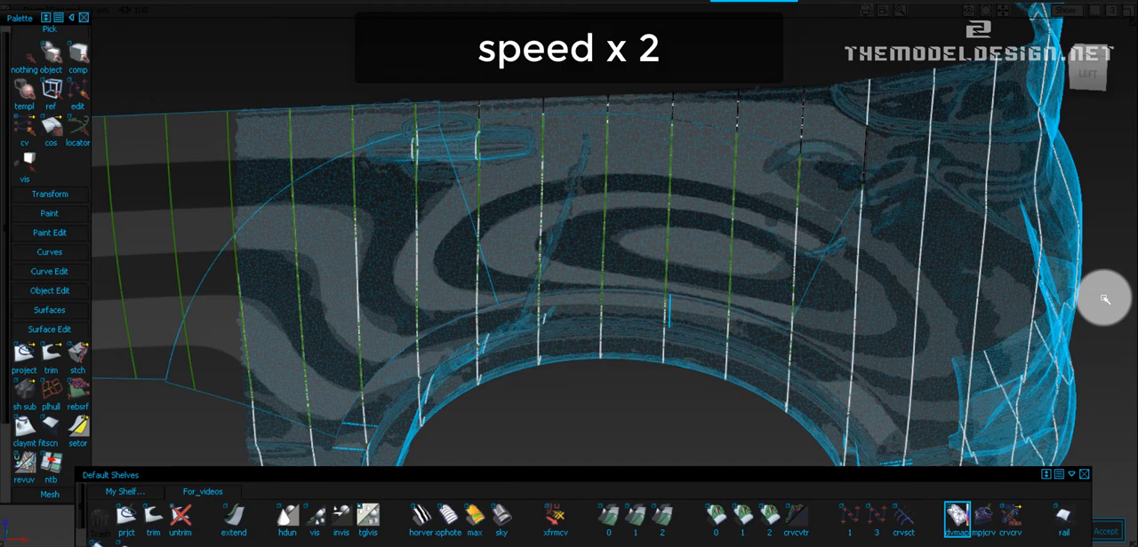
mouse_move(1102, 298)
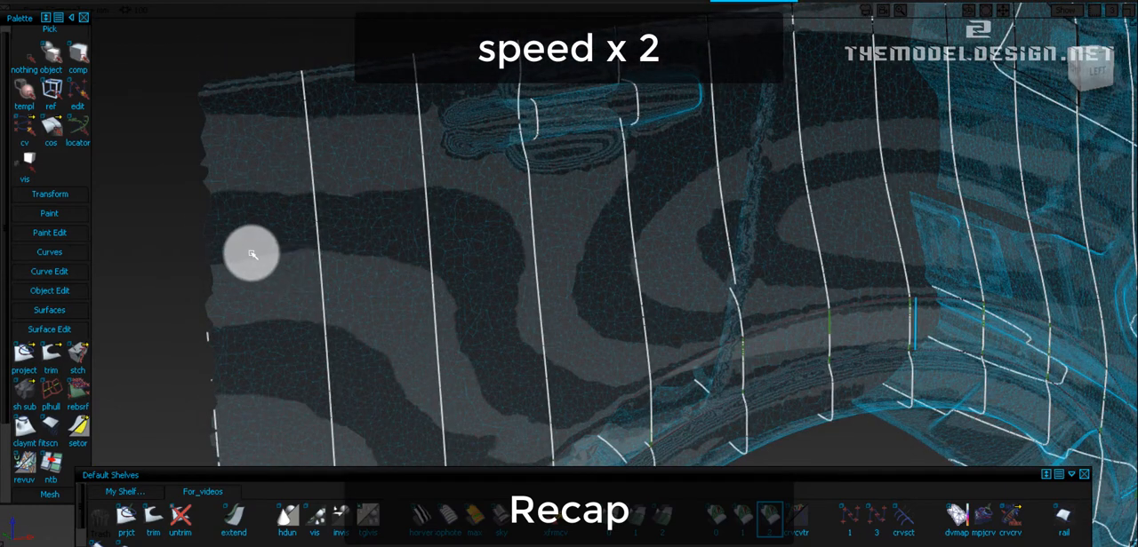
mouse_move(432, 175)
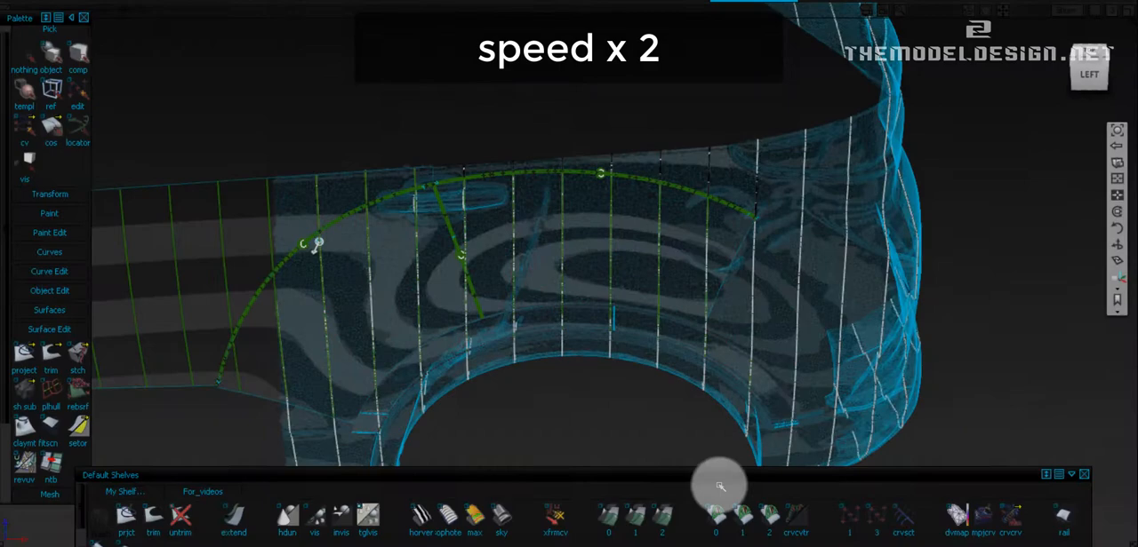
Display curvature combs and min R readouts on the selected arched curves.
click(955, 518)
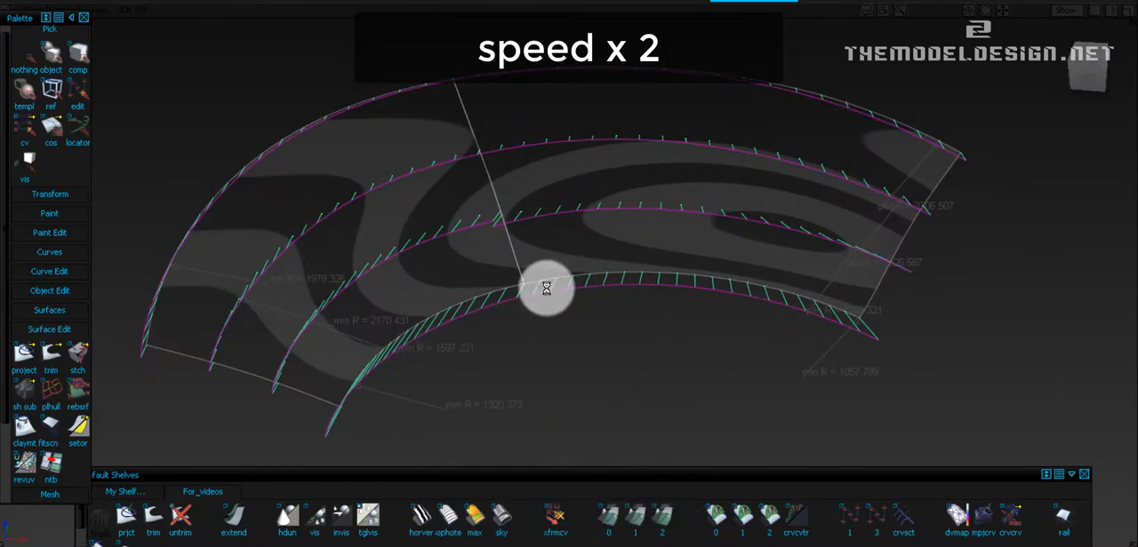
Nudge the edge curve's CVs with Transform CV until its curvature comb flows evenly.
click(554, 520)
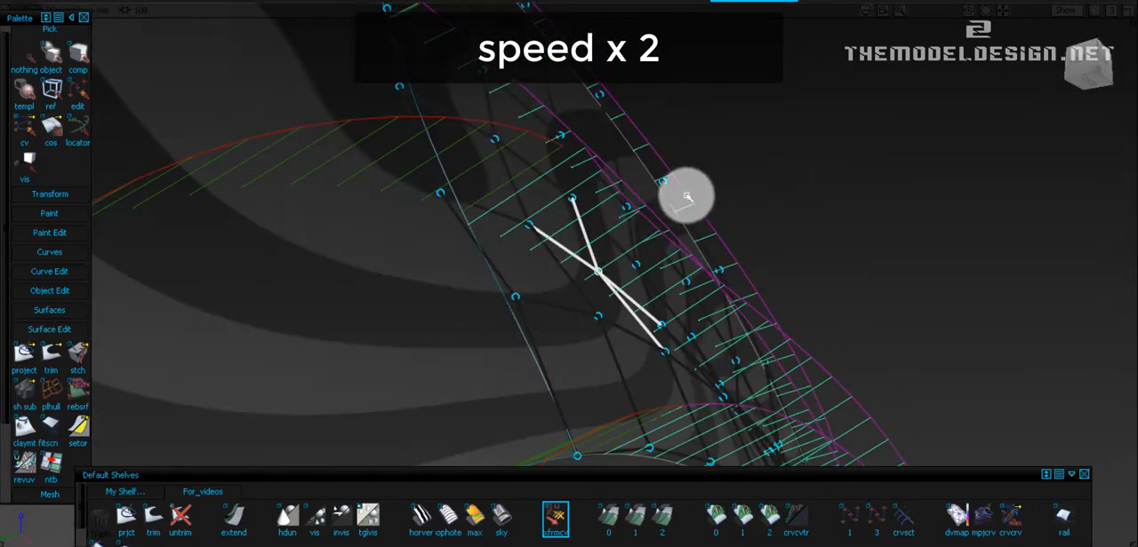
drag(684, 196, 782, 200)
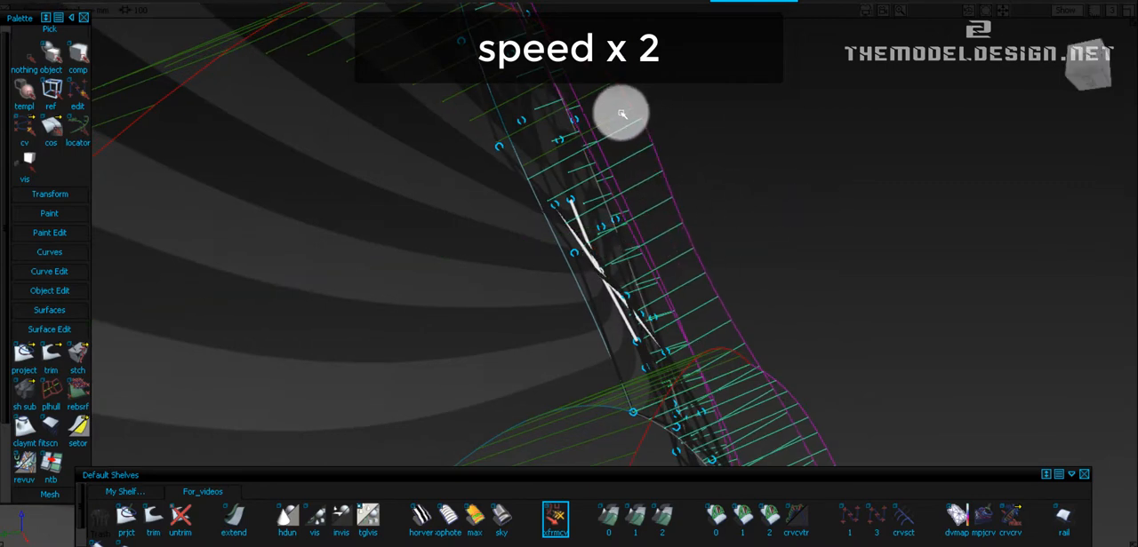
drag(622, 114, 831, 213)
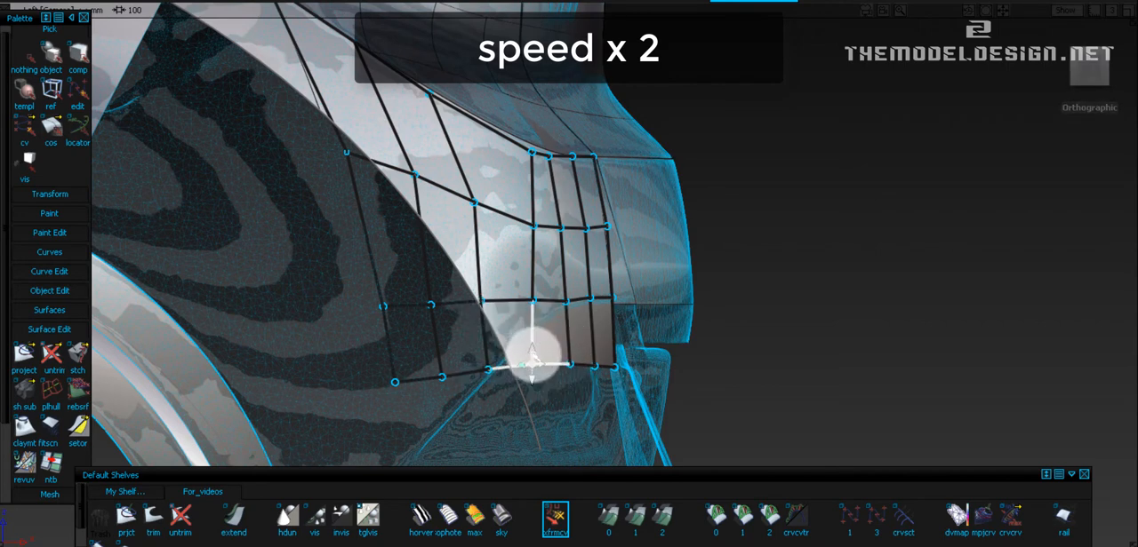
Move rows of the corner surface CVs up and sideways onto the scan mesh.
drag(534, 360, 534, 298)
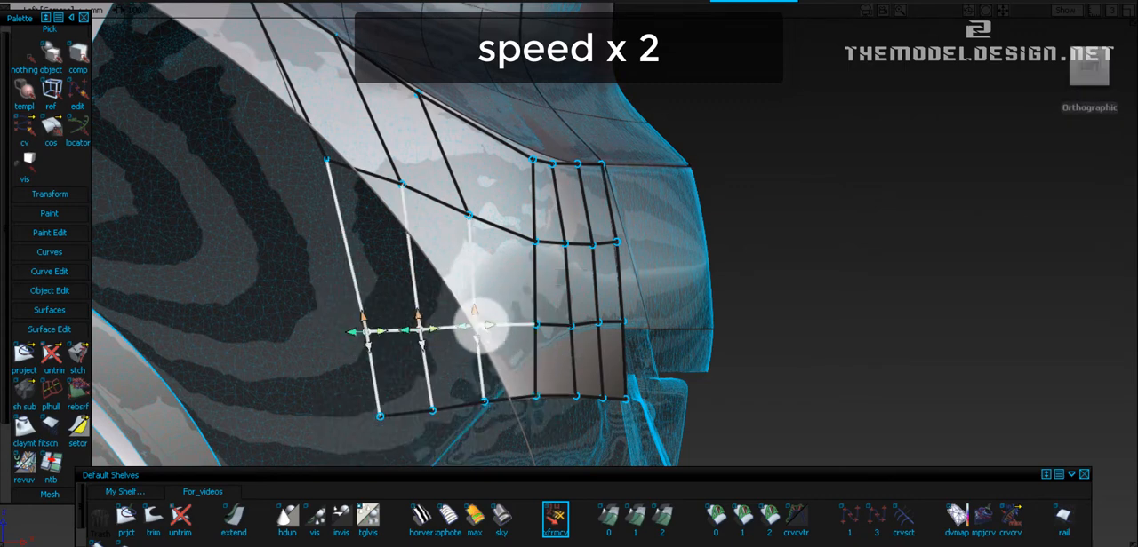
drag(485, 329, 365, 329)
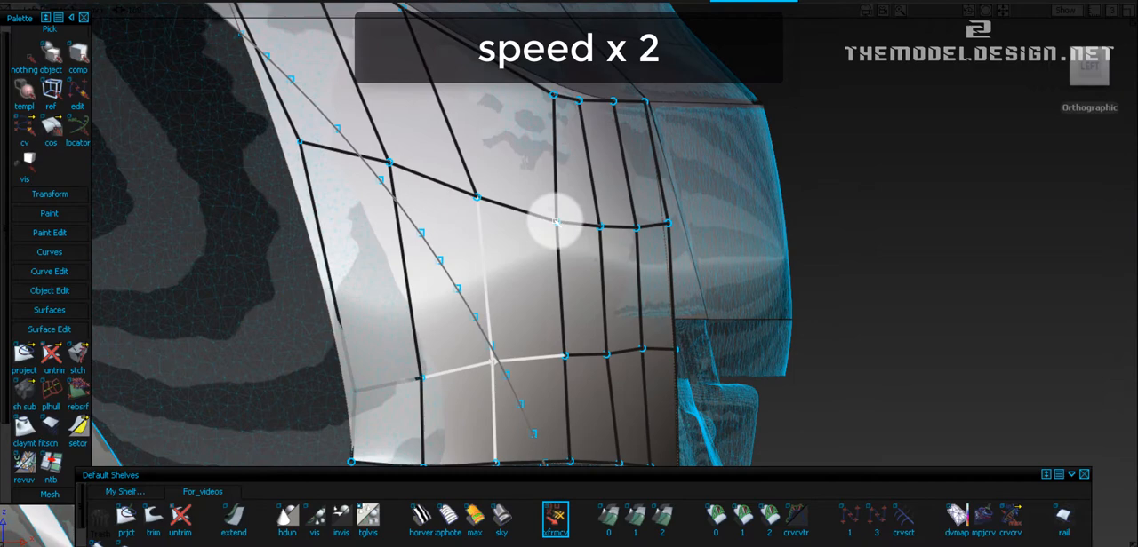
Drag surface hull CVs so the patch follows the diagonal feature curve.
drag(555, 218, 613, 356)
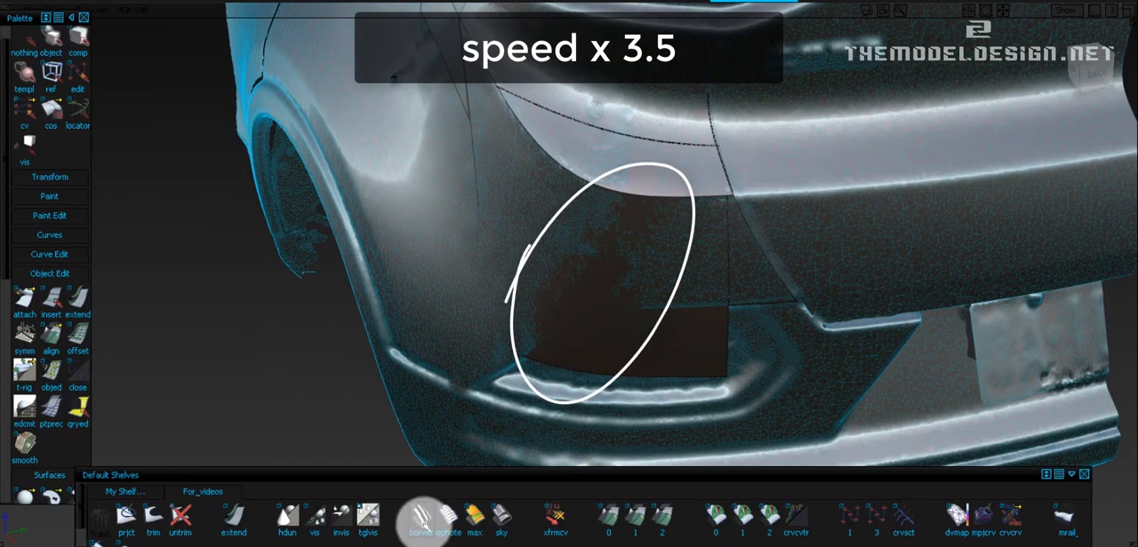
Show horizontal section lines and pull the bumper patch CVs toward the scan.
click(554, 519)
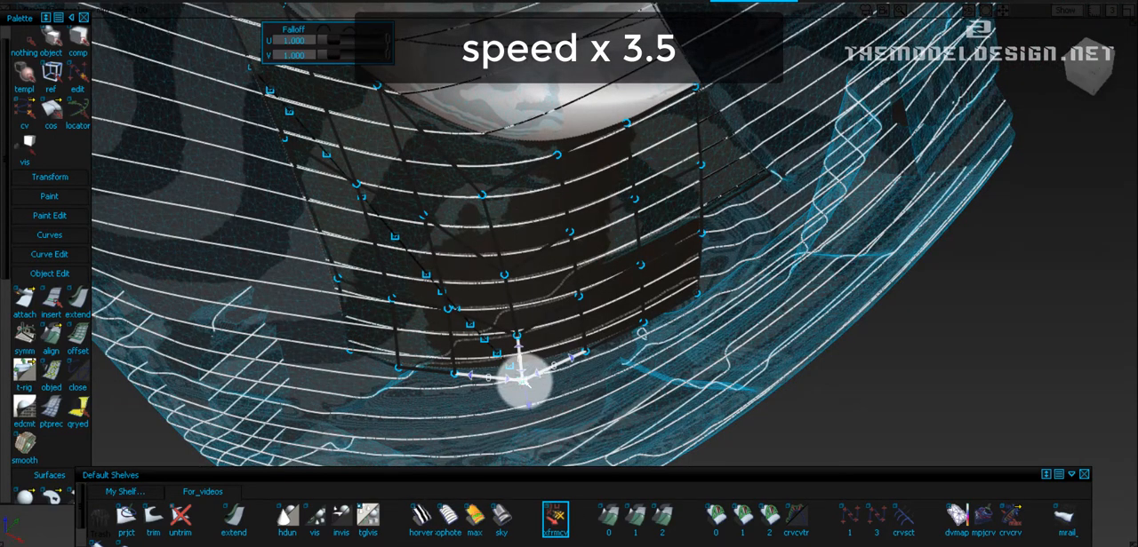
drag(520, 382, 462, 258)
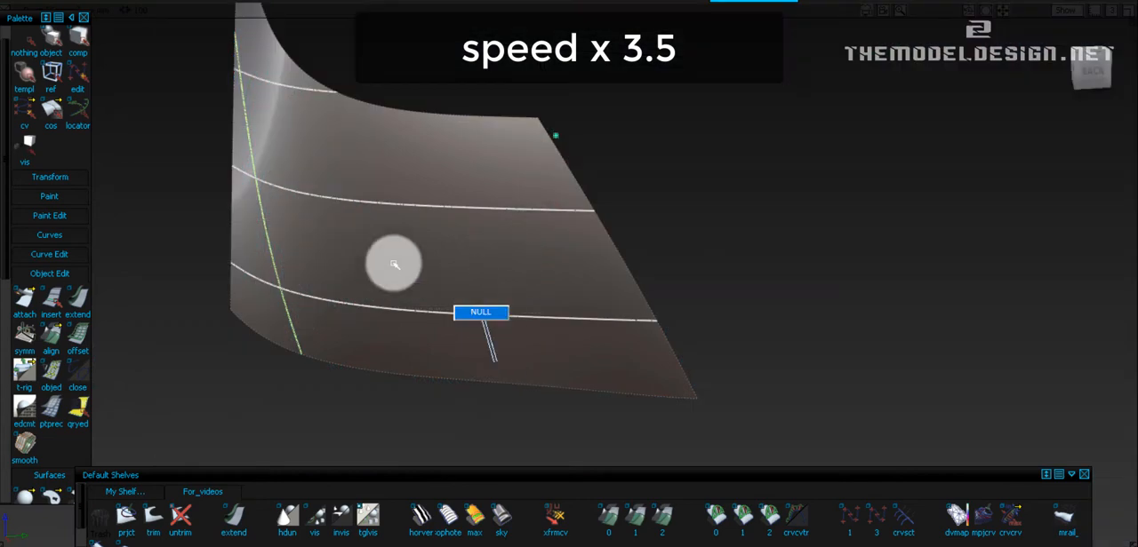
Extend the side surface outward by dragging its lower boundary.
drag(394, 264, 575, 385)
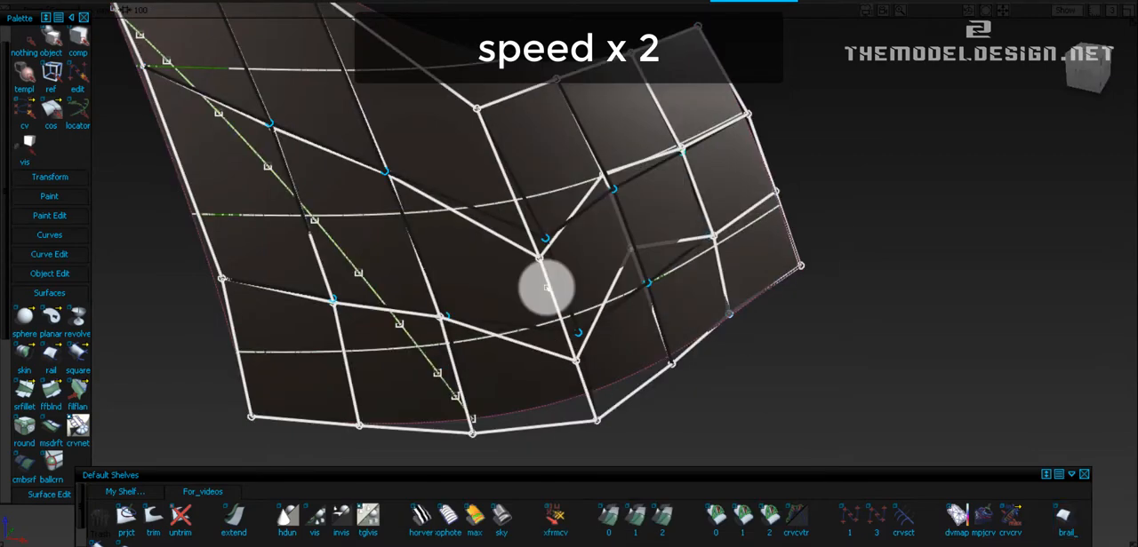
Pick a control point on the corner surface to expose its hull.
click(501, 518)
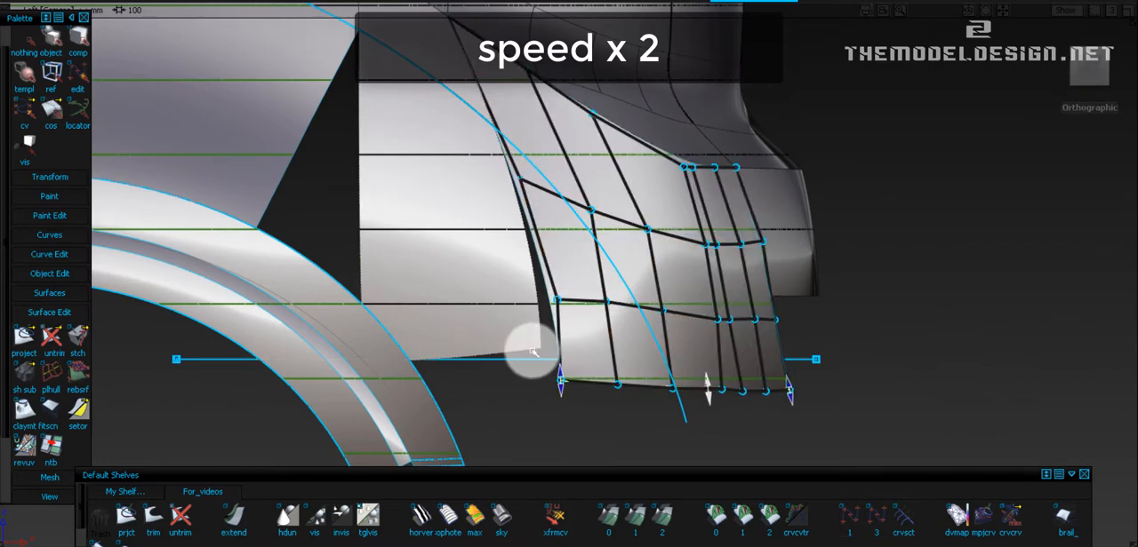
Align the corner surface edge to the neighbouring body surface edge.
click(662, 520)
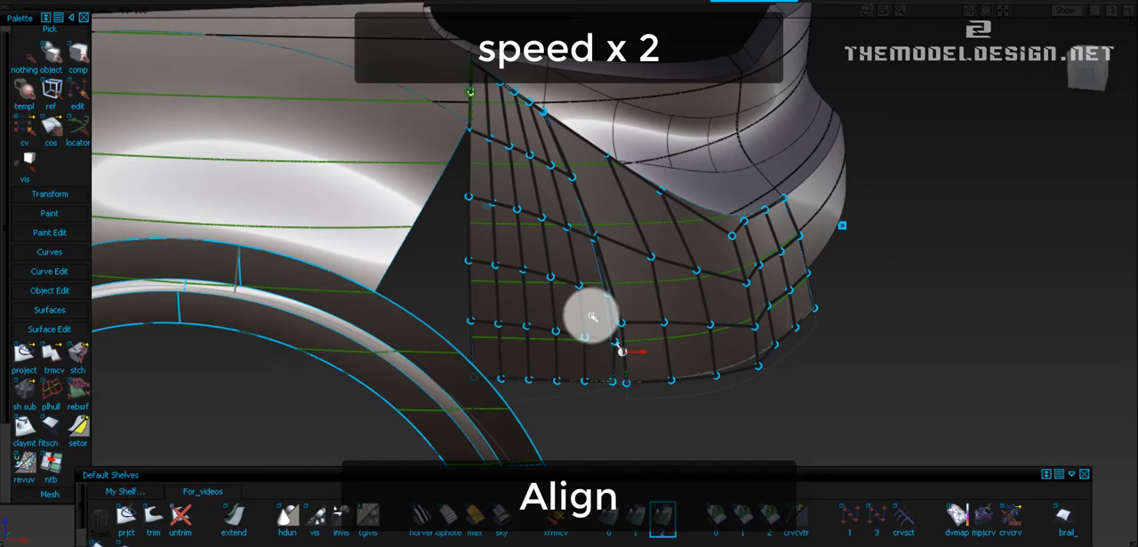
click(662, 518)
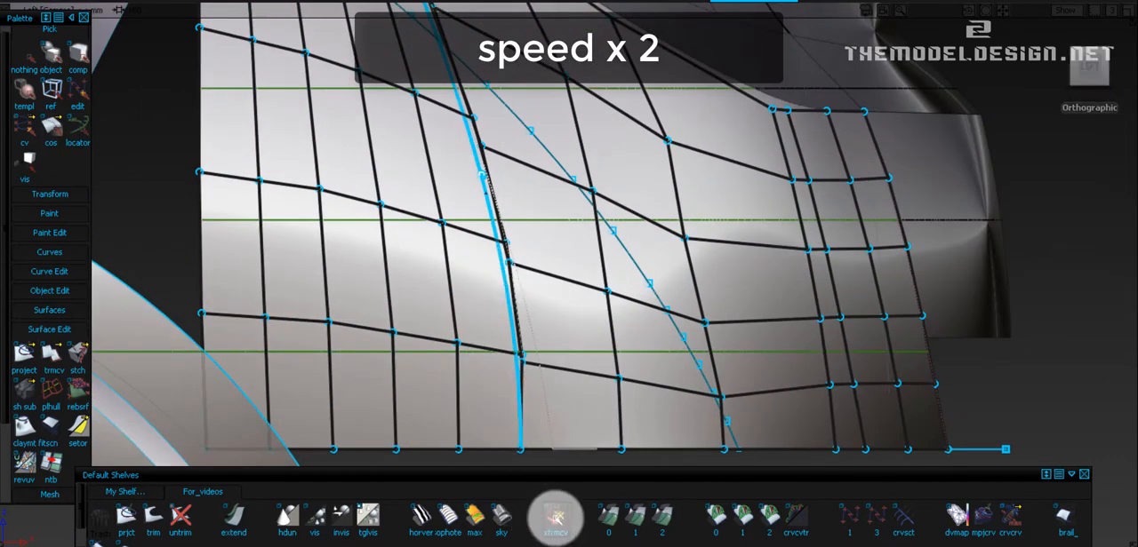
Slide a row of corner surface CVs along the hull with xfrmcv.
click(555, 520)
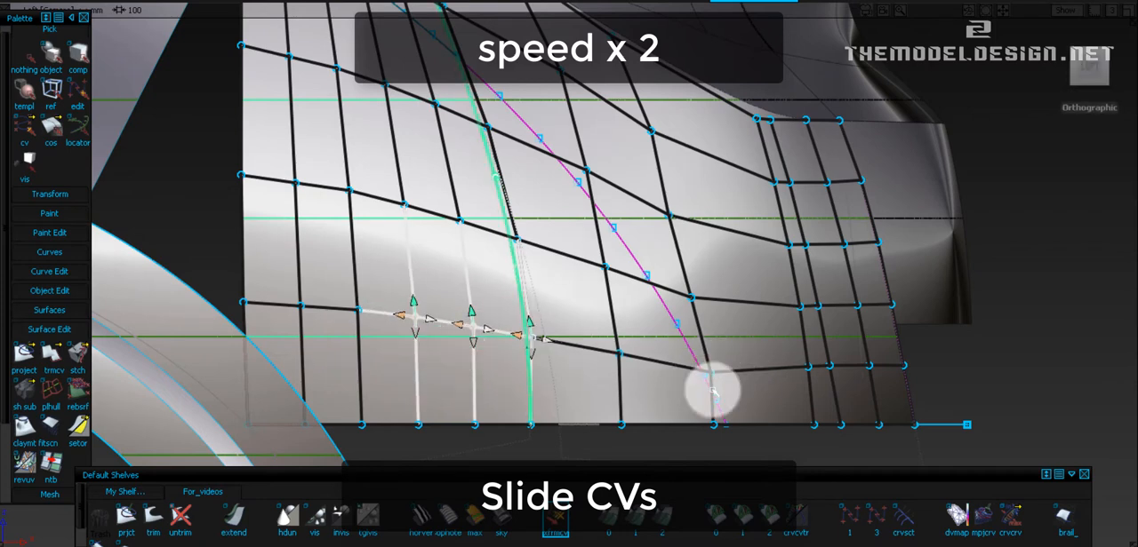
drag(711, 391, 444, 333)
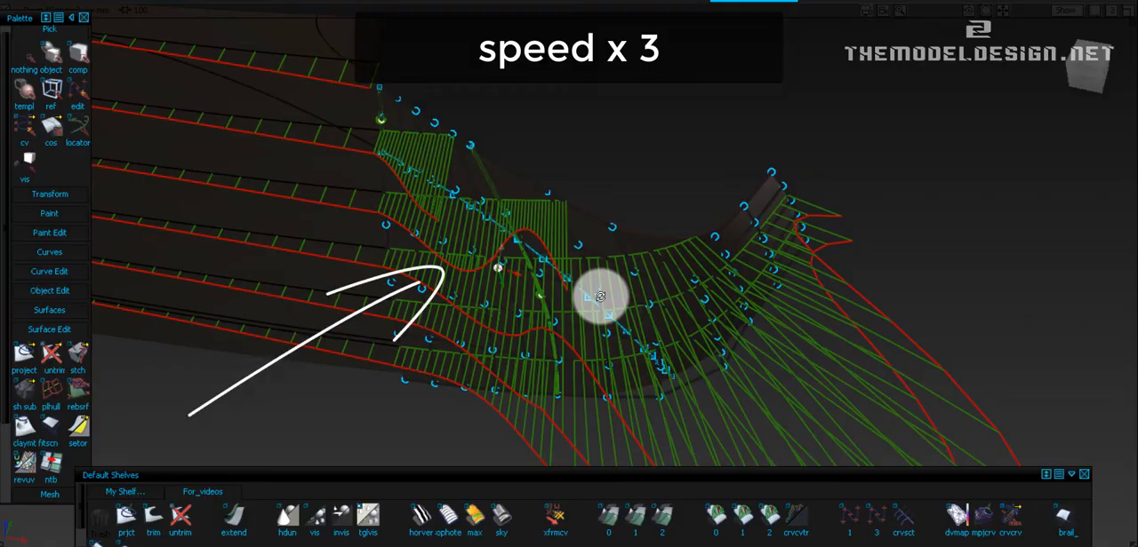
Drag two corner-surface control points to smooth the bump in the curvature comb.
drag(600, 296, 500, 253)
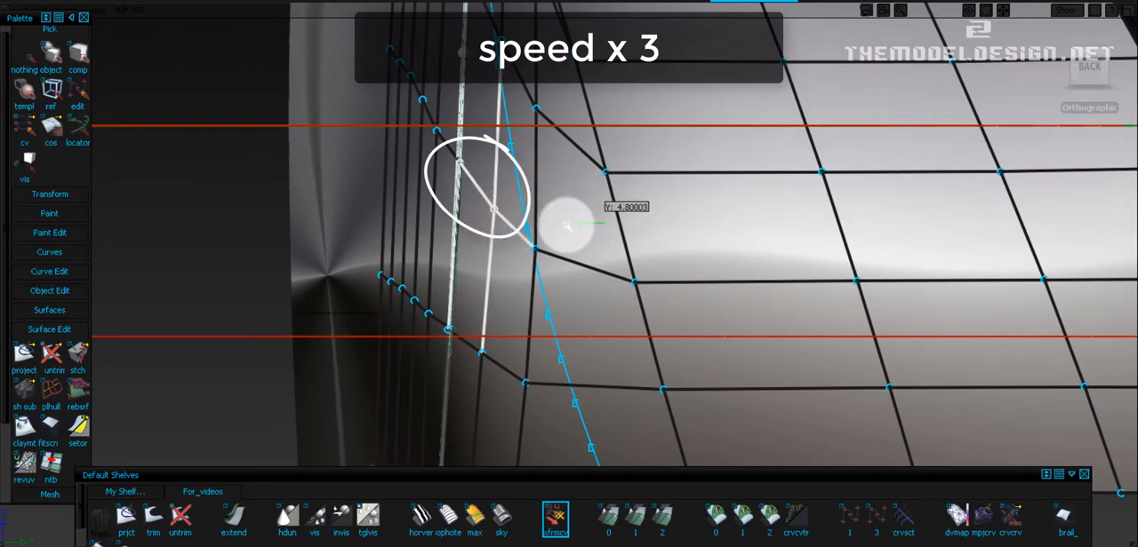
drag(569, 227, 493, 209)
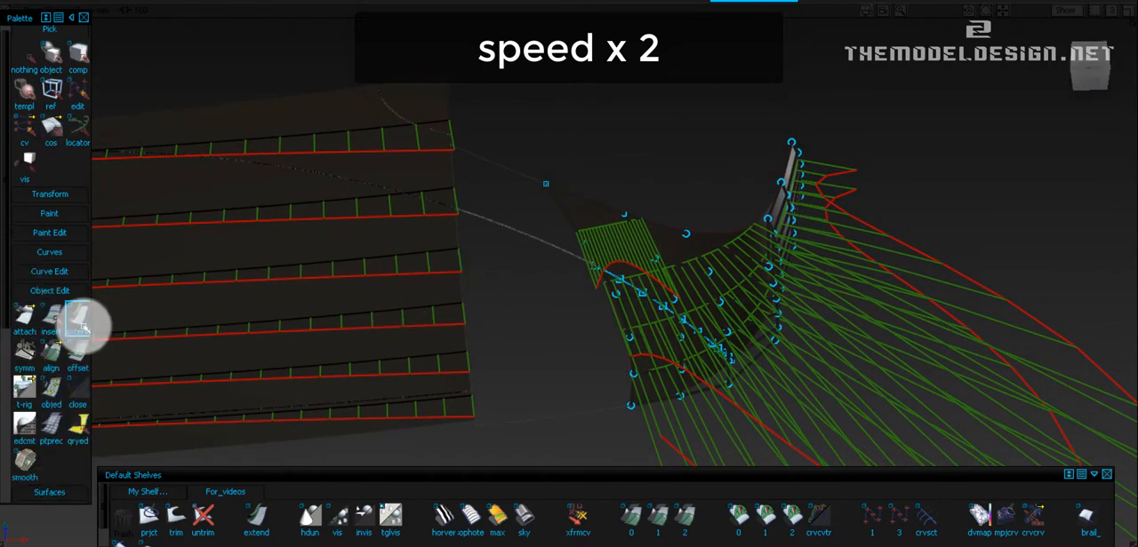
Start the Object Edit > Extend tool on the rear corner surface.
click(77, 320)
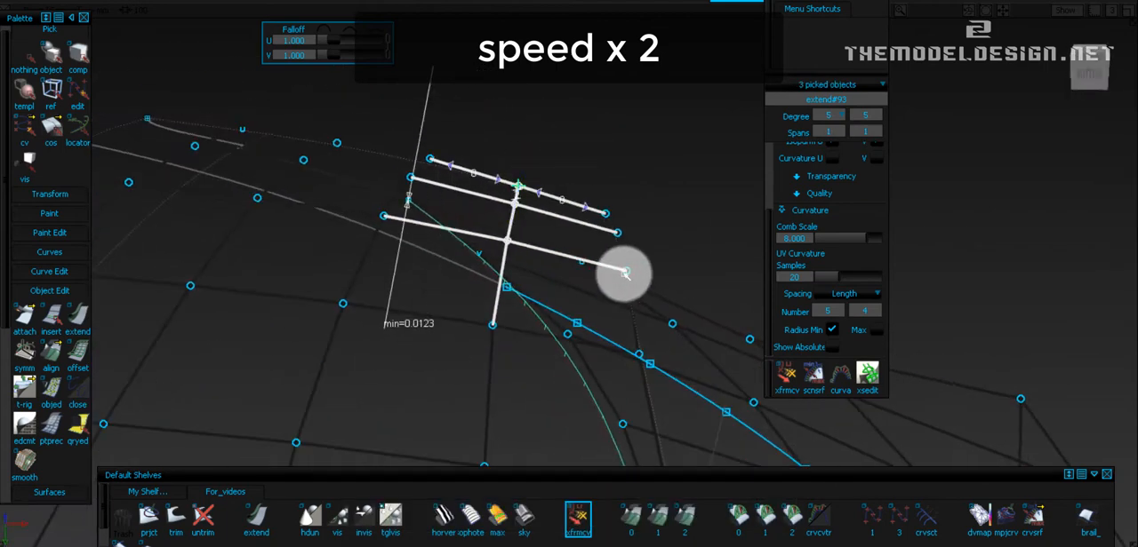
Drag the extended surface's control points to reshape its curvature profile.
drag(622, 274, 609, 190)
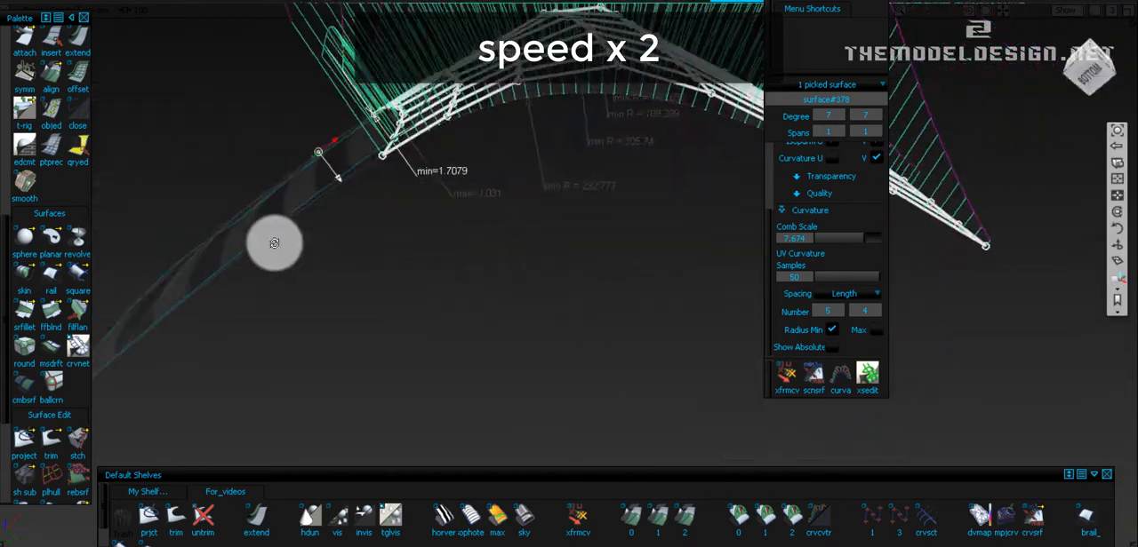
Tumble from the edge-on curvature comb view to a close view of the CV hull.
drag(273, 244, 575, 162)
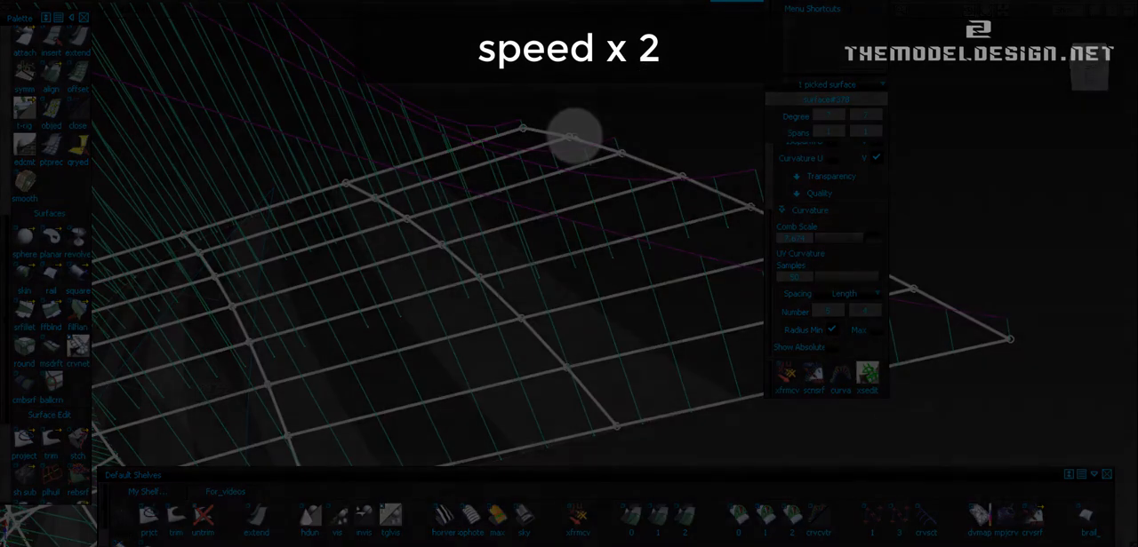
Pick the CV rows of extend#94 and activate the Transform CV tool.
click(578, 521)
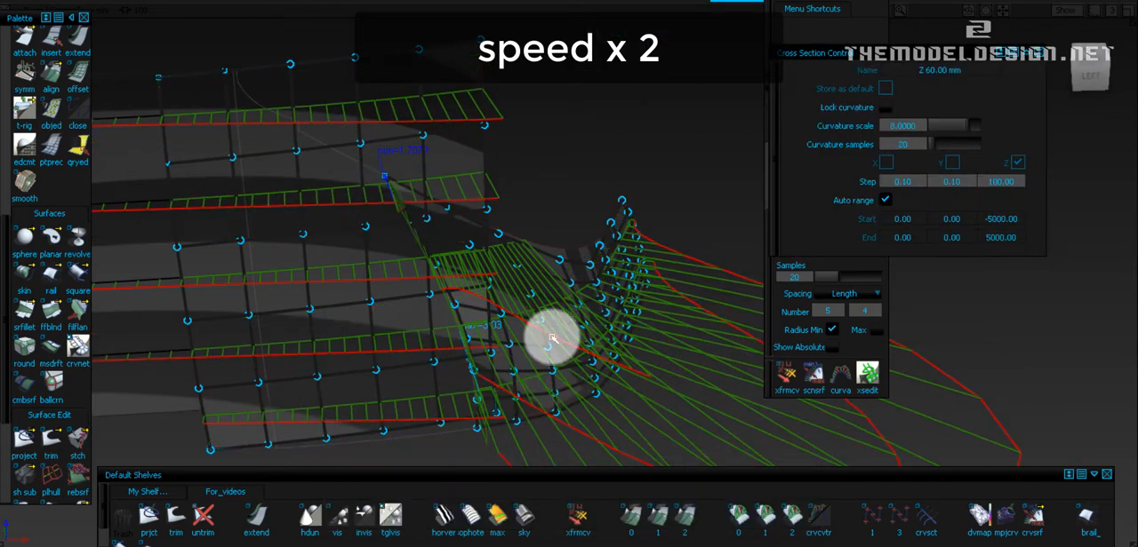
click(576, 518)
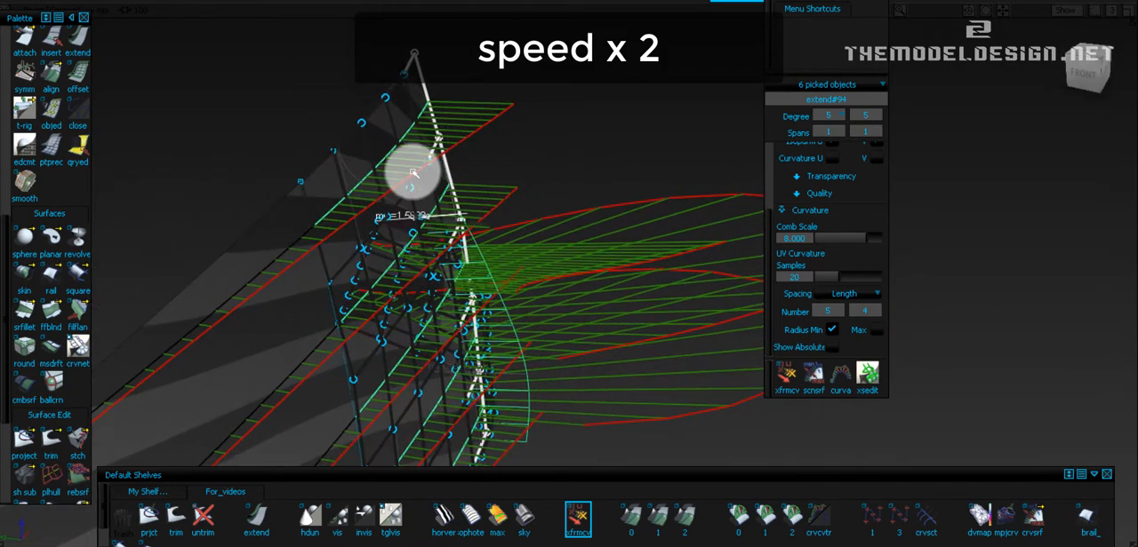
Tumble to an edge-on side view and move the picked CVs with Transform CV.
drag(411, 175, 633, 135)
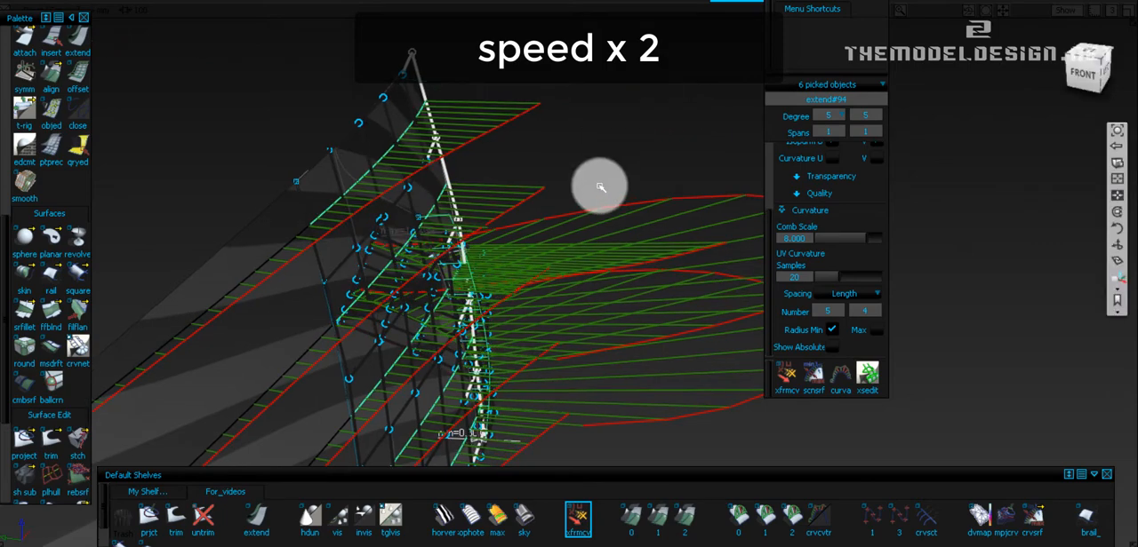
drag(600, 187, 613, 107)
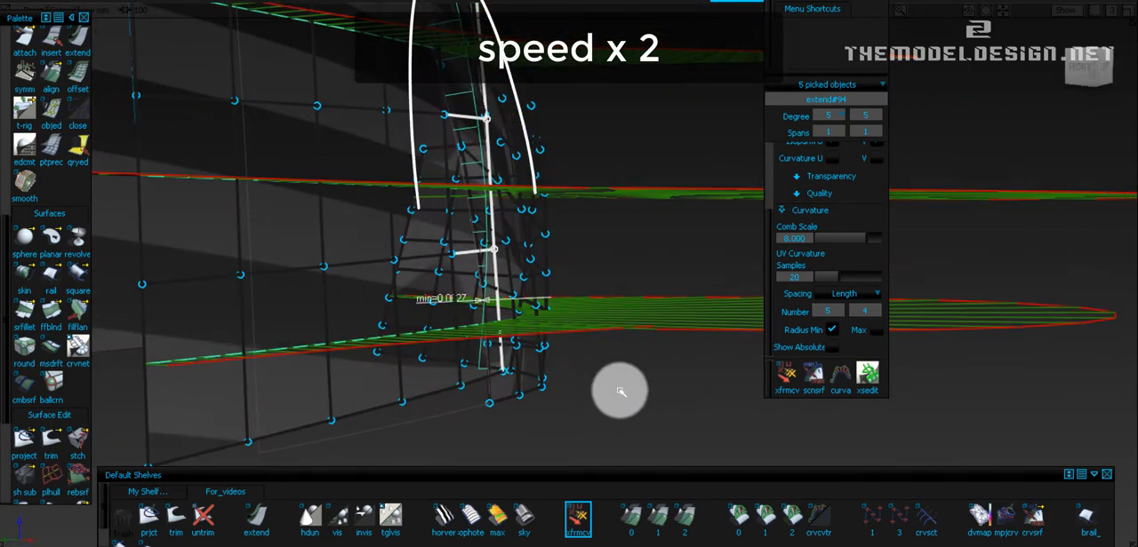
click(504, 373)
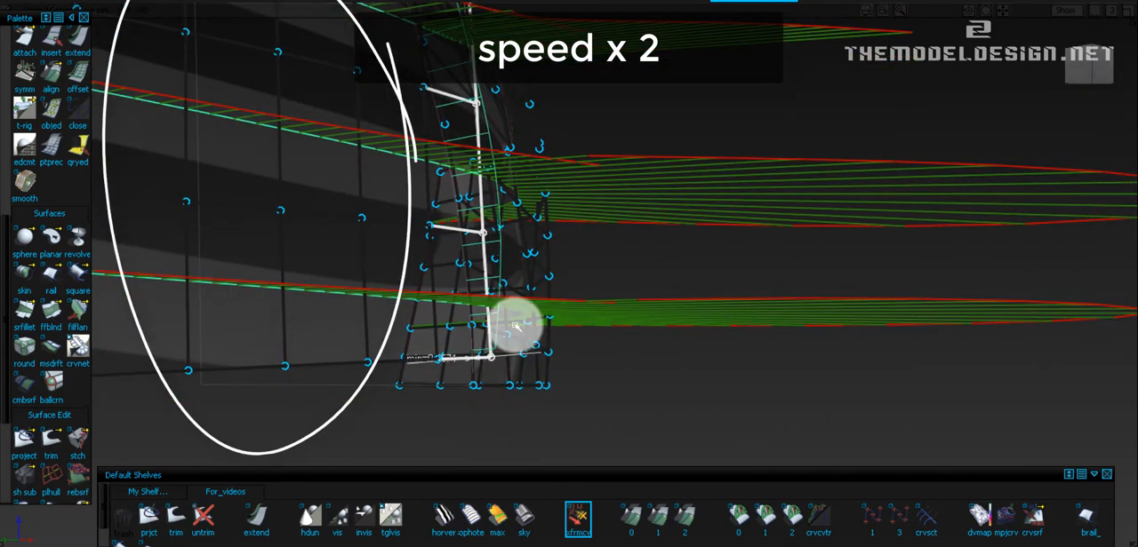
drag(511, 329, 654, 373)
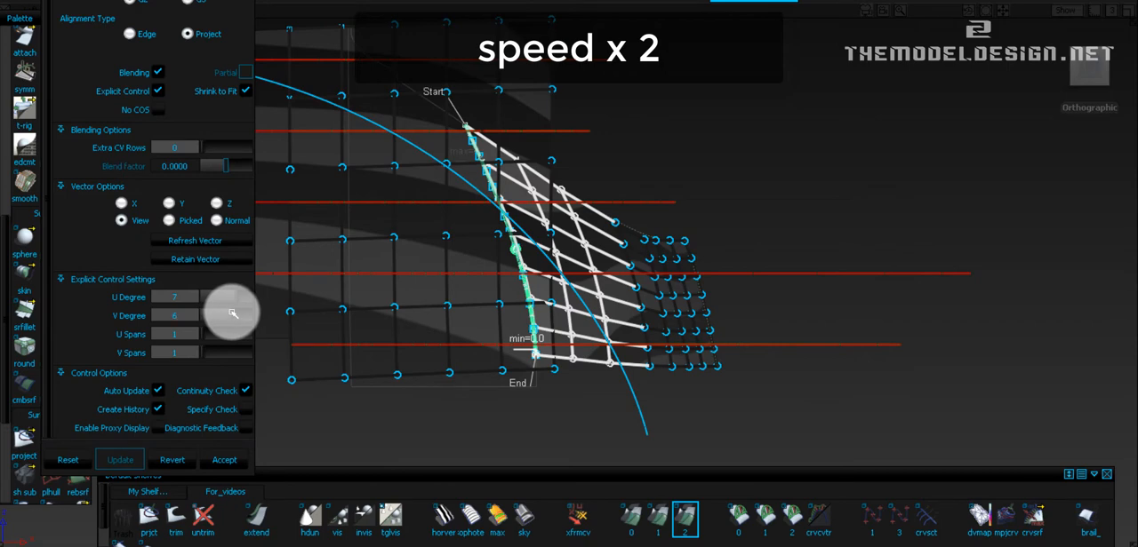
Set Align options to Project, U degree 7, V degree 6, spans 1×1.
click(174, 316)
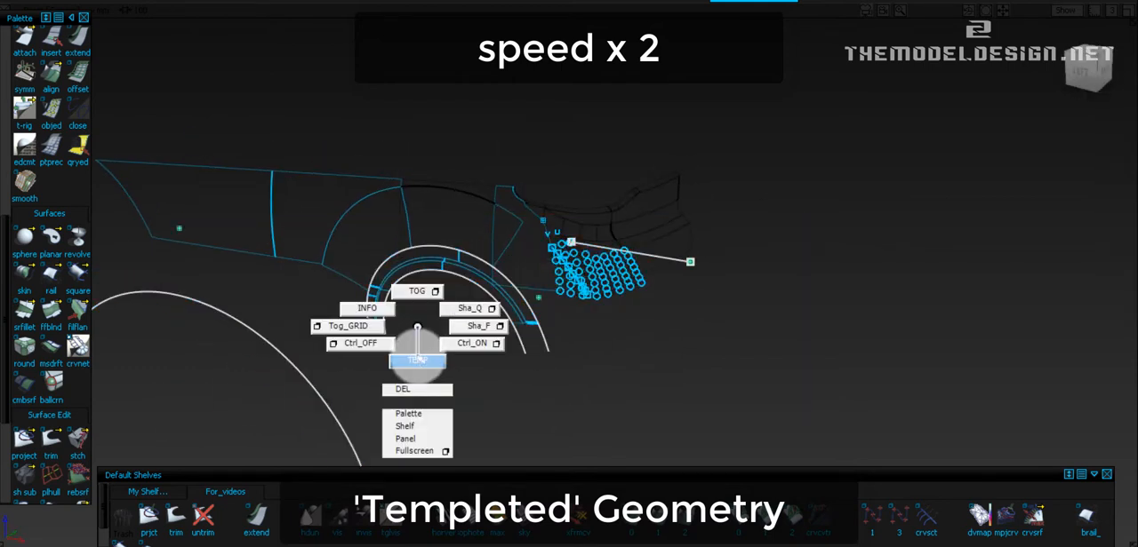
Template the picked reference geometry using TEMP from the marking menu.
click(418, 360)
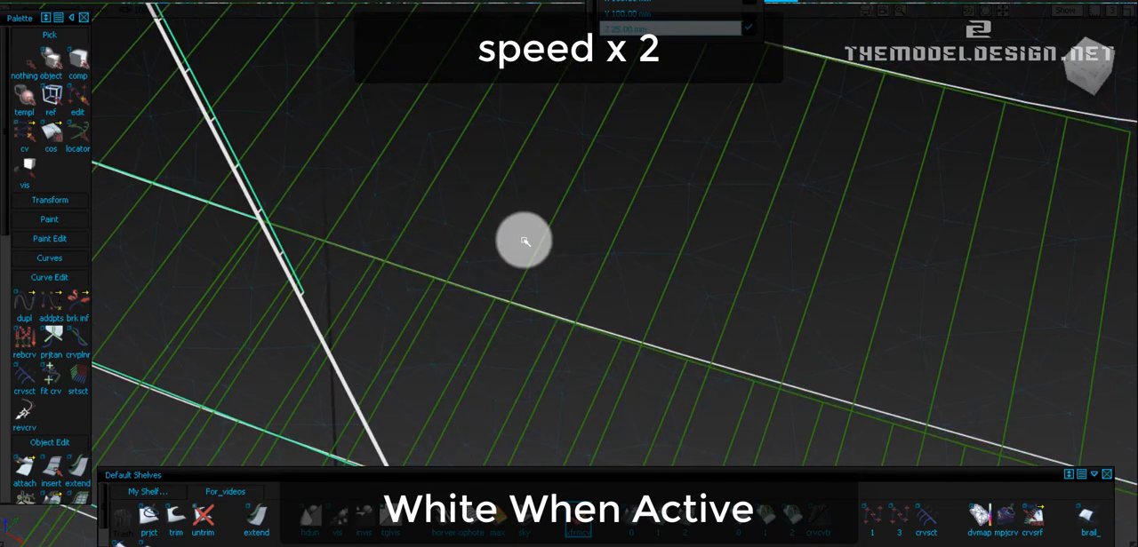
Pick the templated section curve with Pick > templ so it displays white.
click(578, 519)
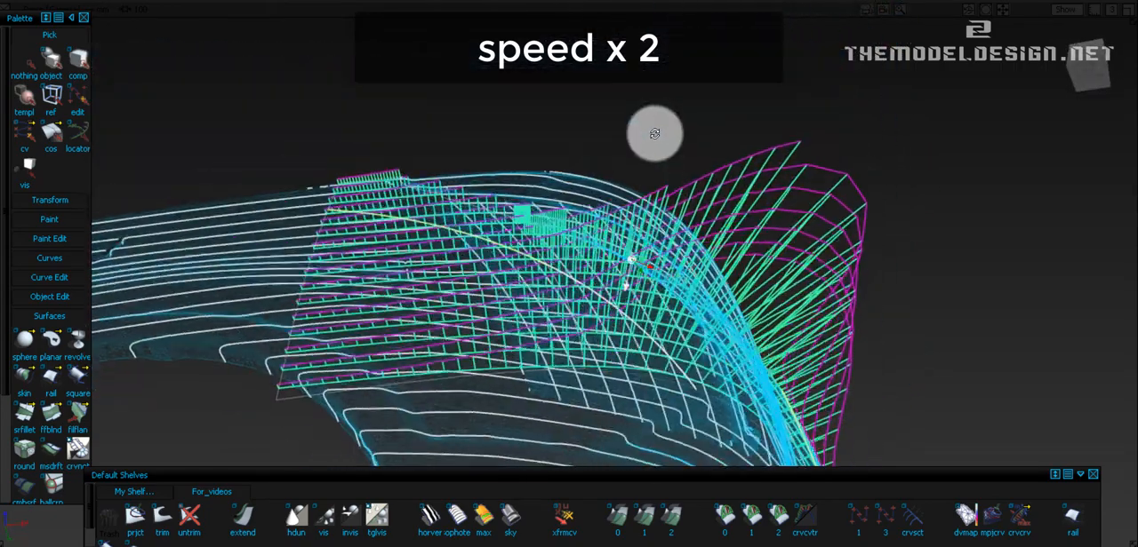
Orbit around the rear corner to inspect curvature combs across neighbouring surfaces.
drag(655, 133, 240, 13)
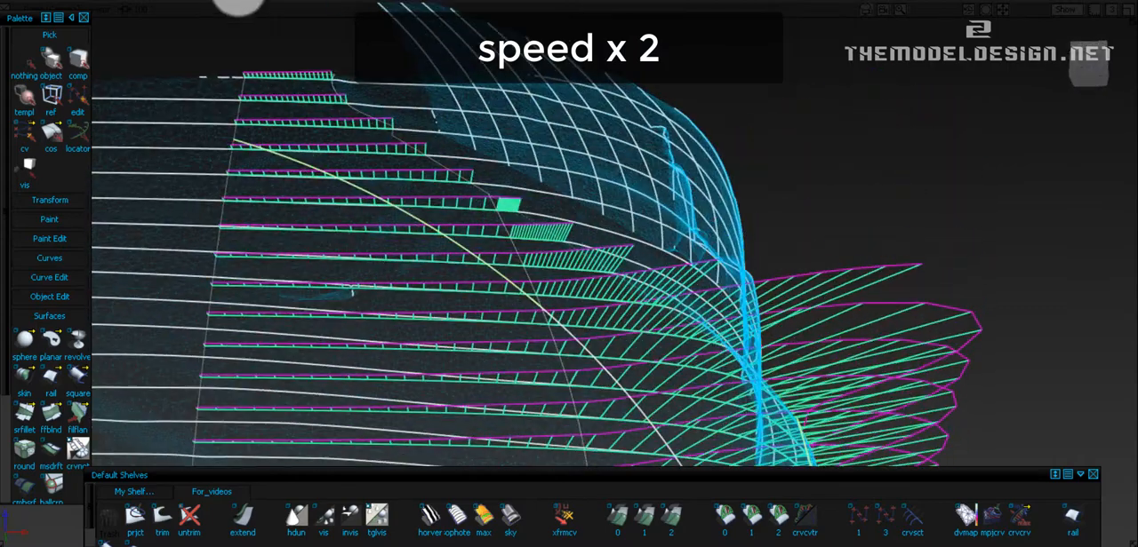